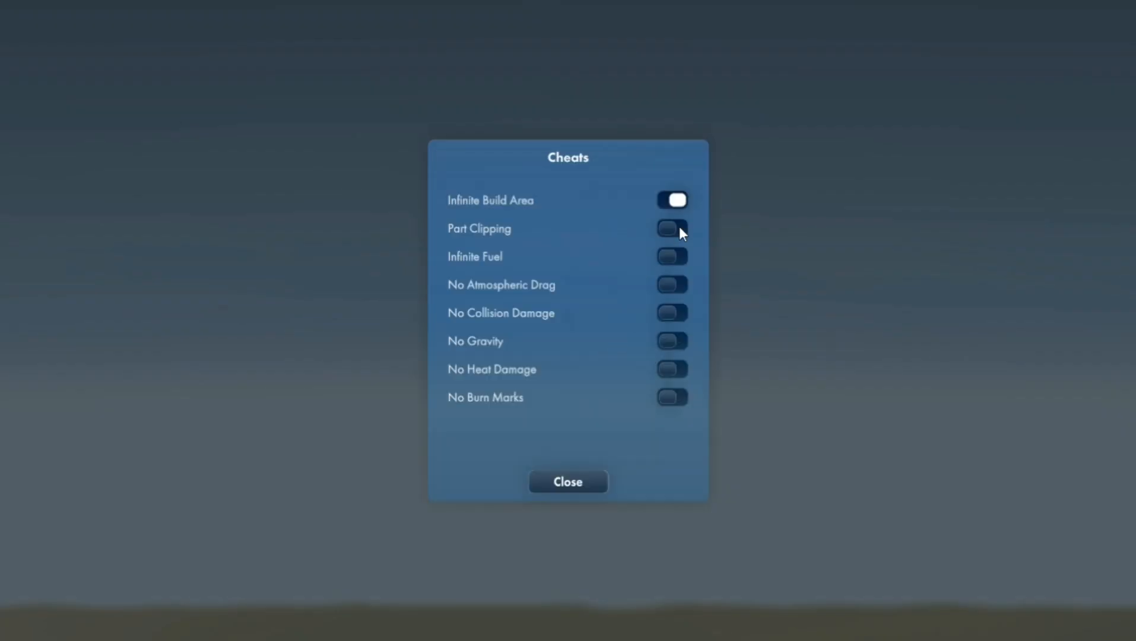
Step: Toggle the Part Clipping cheat while keeping Infinite Build Area enabled
left_click(568, 481)
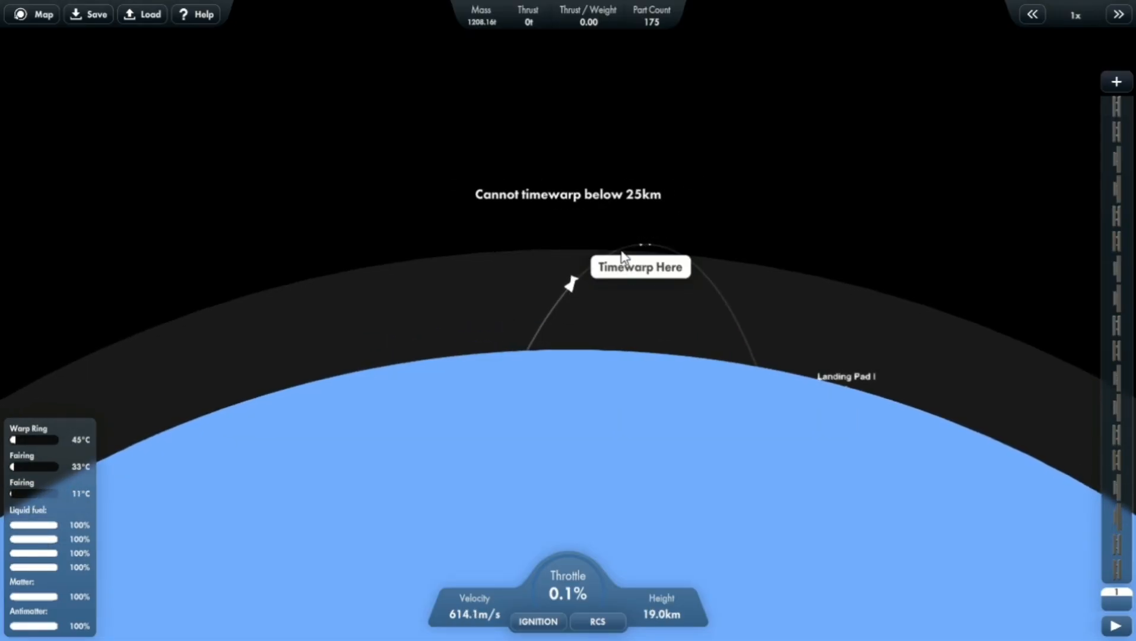
Step: Time-warp to the marked trajectory point once the rocket passes 25 km
left_click(1116, 15)
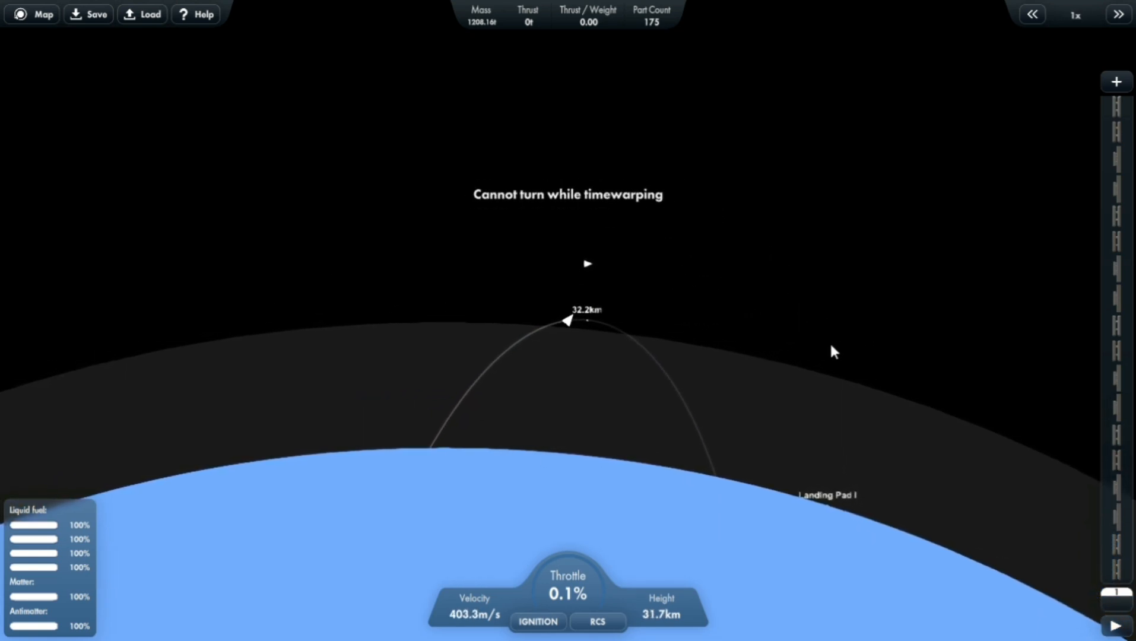
left_click(538, 622)
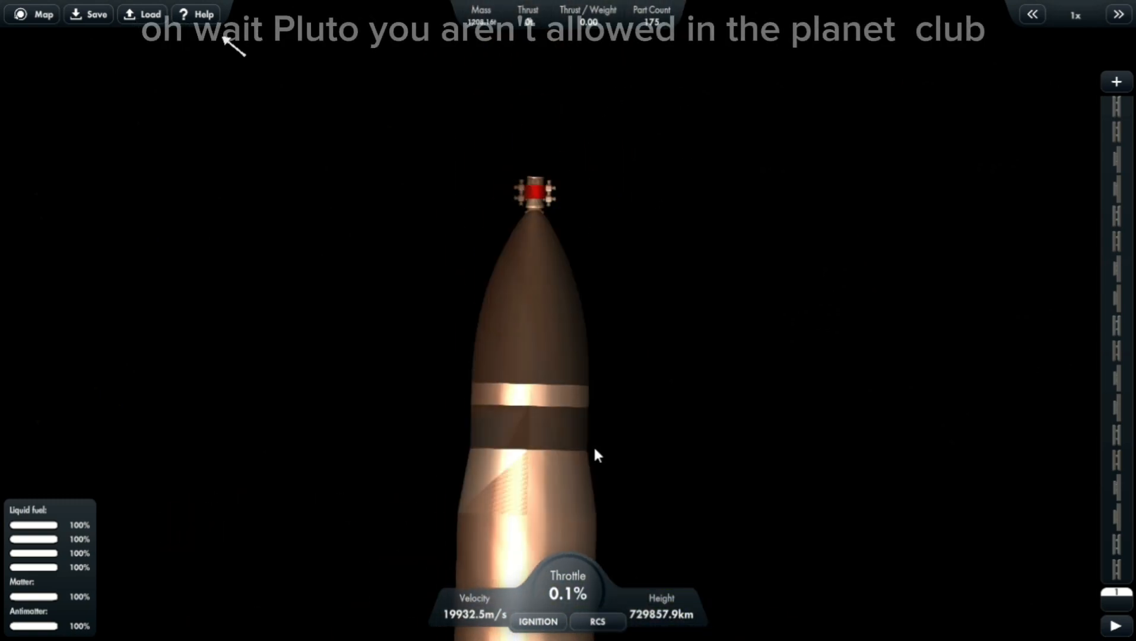
Step: Enable RCS on the separated satellite dispenser and view its solar orbit on the map
left_click(598, 622)
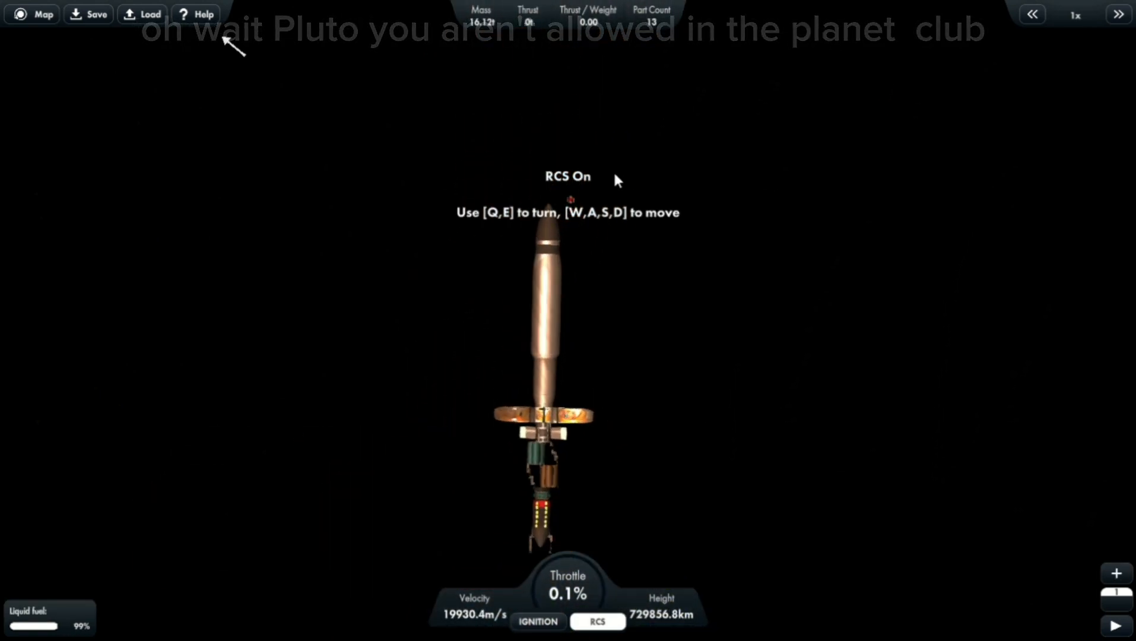
left_click(36, 14)
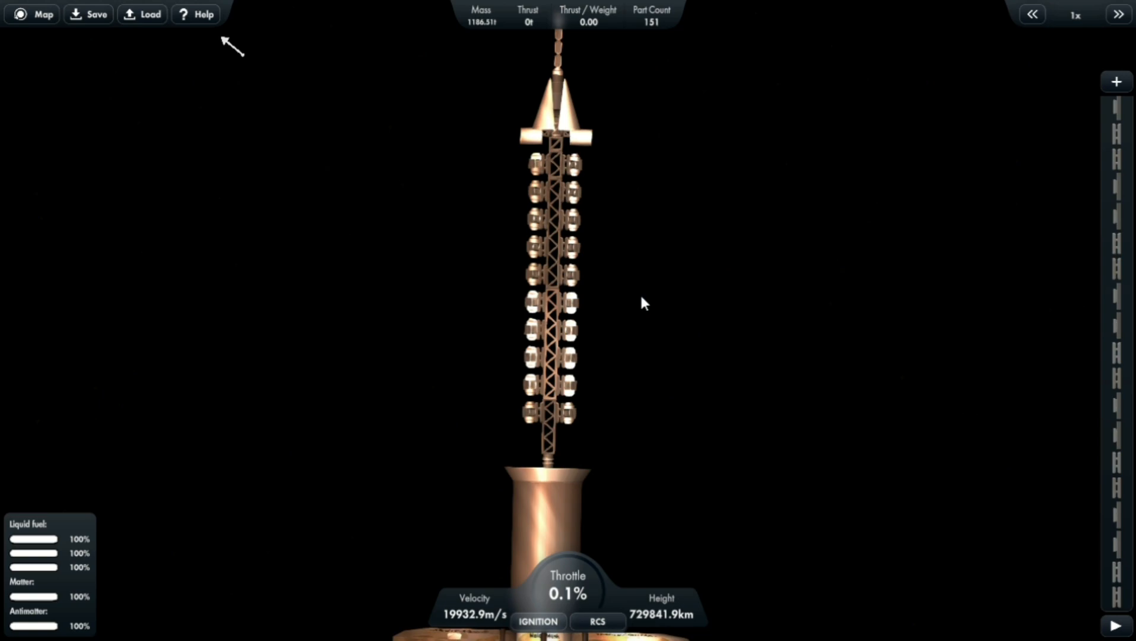
left_click(34, 14)
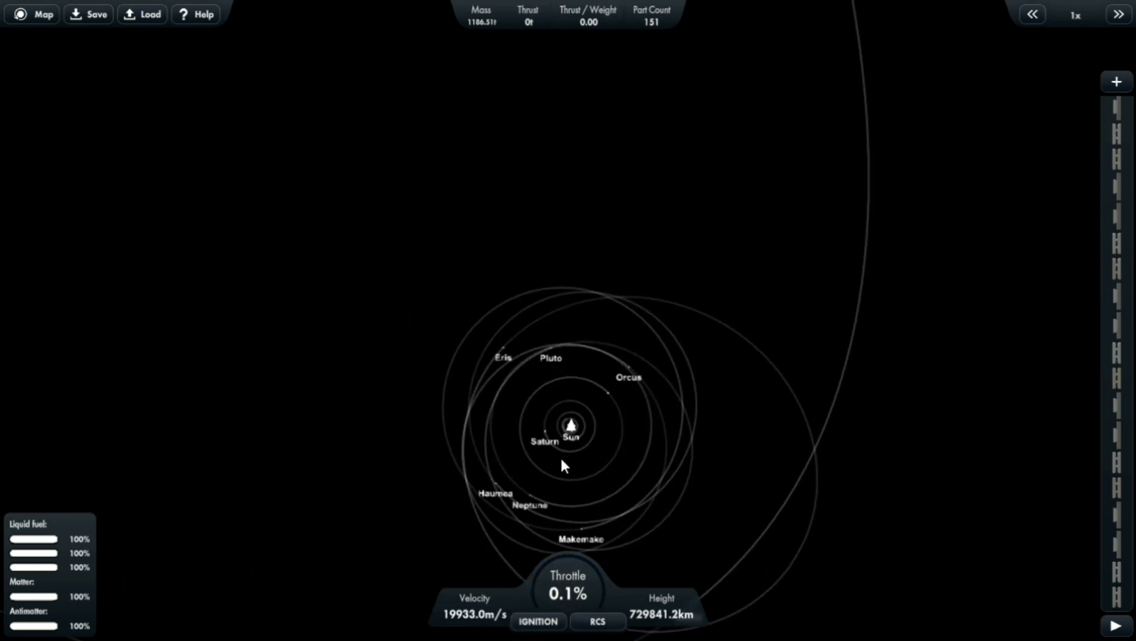